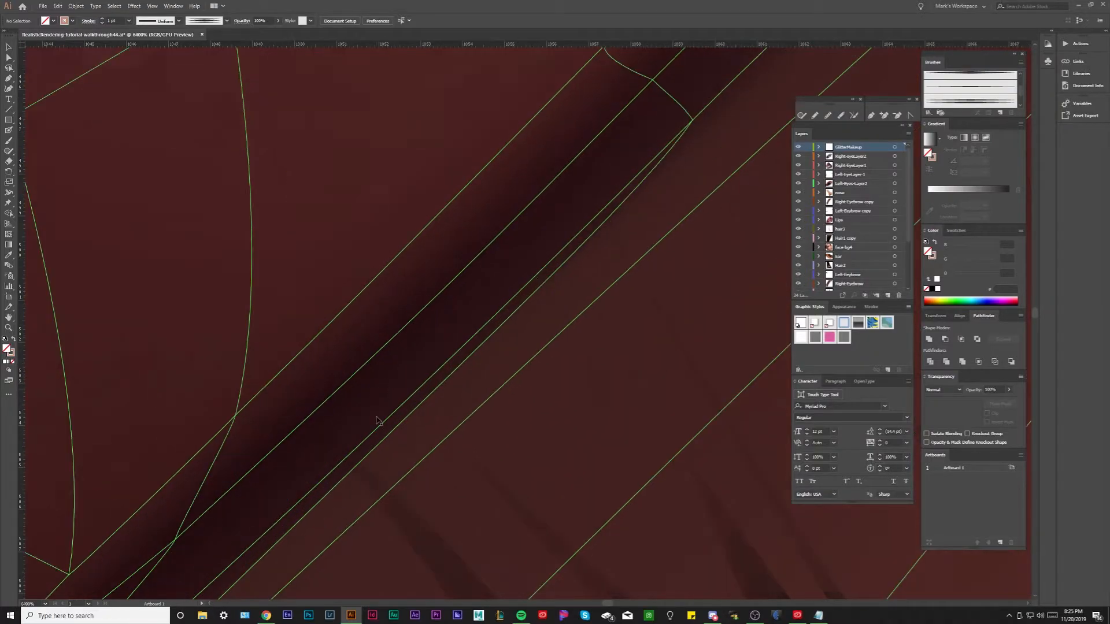
{"action": "mouse_move", "coordinate": [516, 340]}
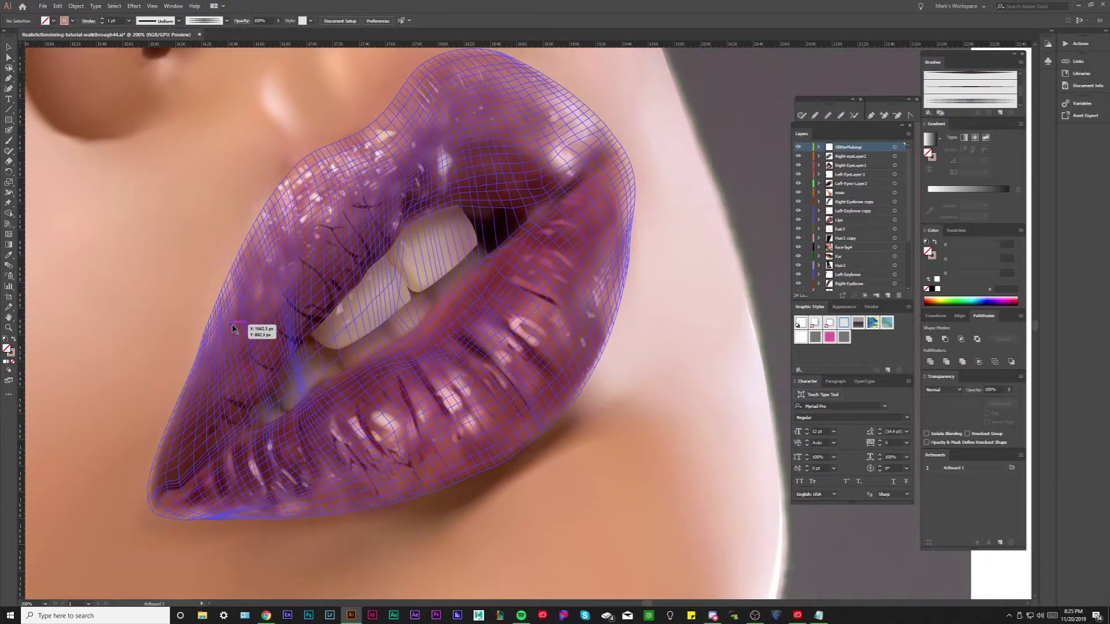
{"action": "mouse_move", "coordinate": [234, 331]}
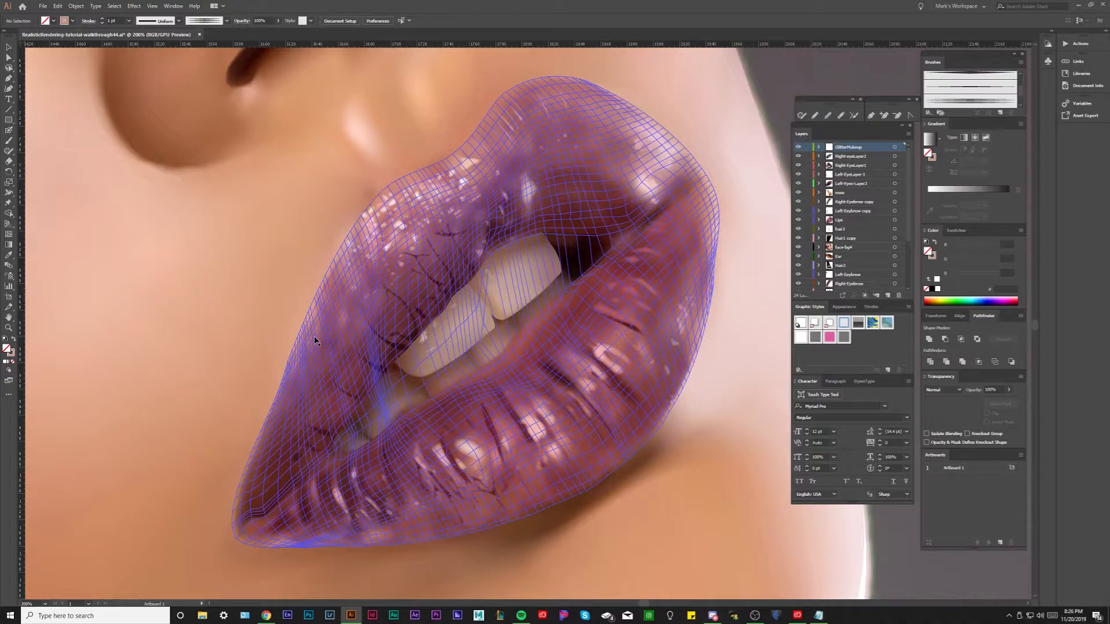
{"action": "mouse_move", "coordinate": [215, 296]}
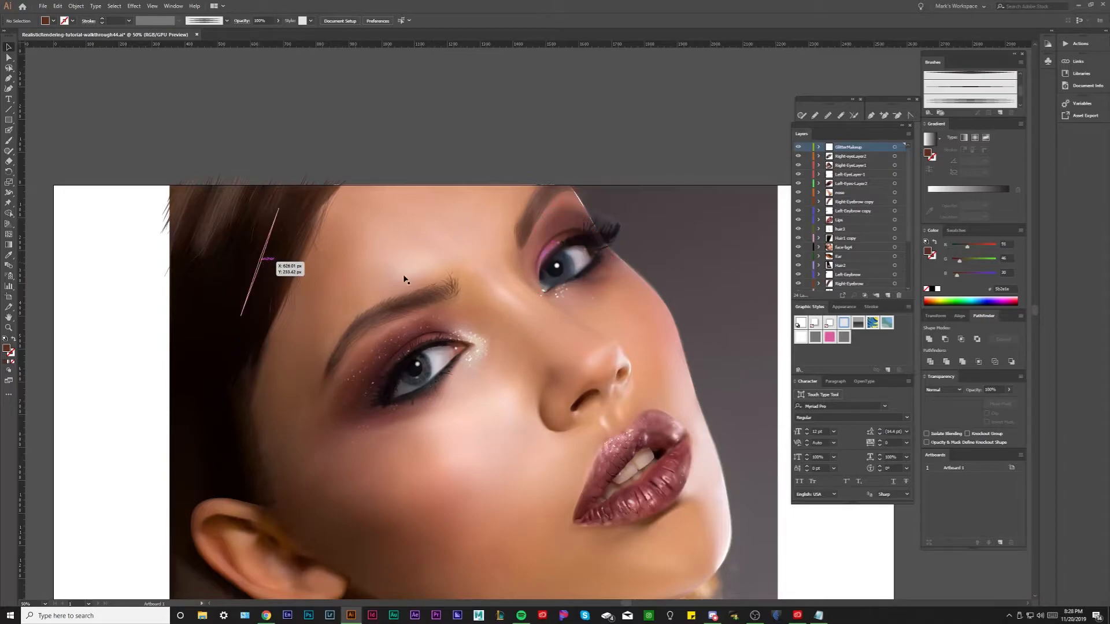
Toggle Outline view (Ctrl+Y) to expose the dense gradient mesh covering the face.
{"action": "key", "text": "ctrl+y"}
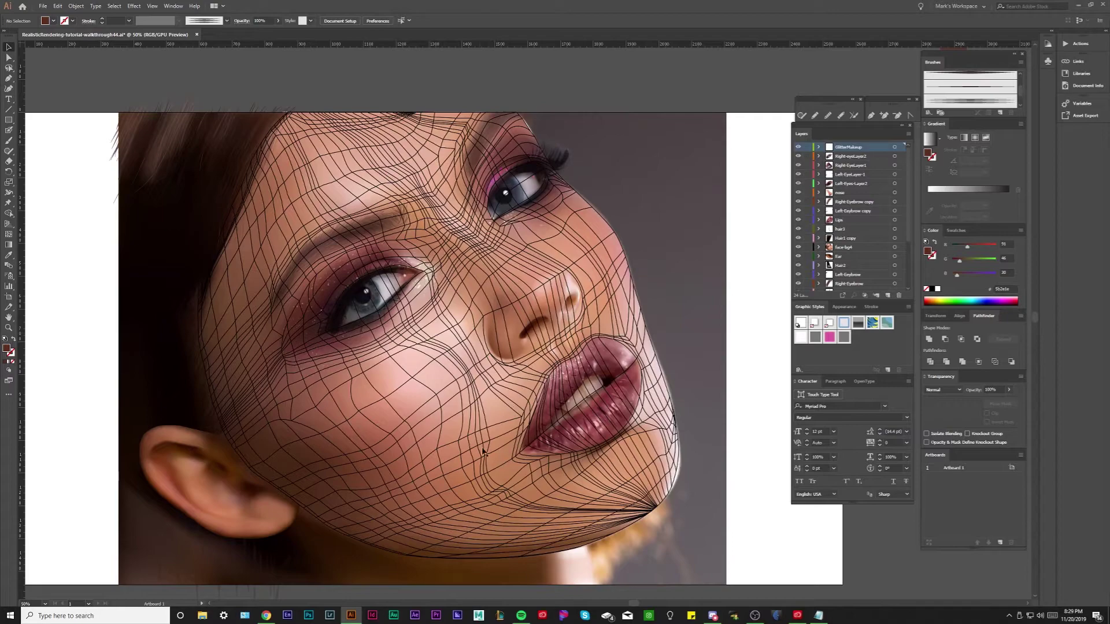
{"action": "mouse_move", "coordinate": [471, 448]}
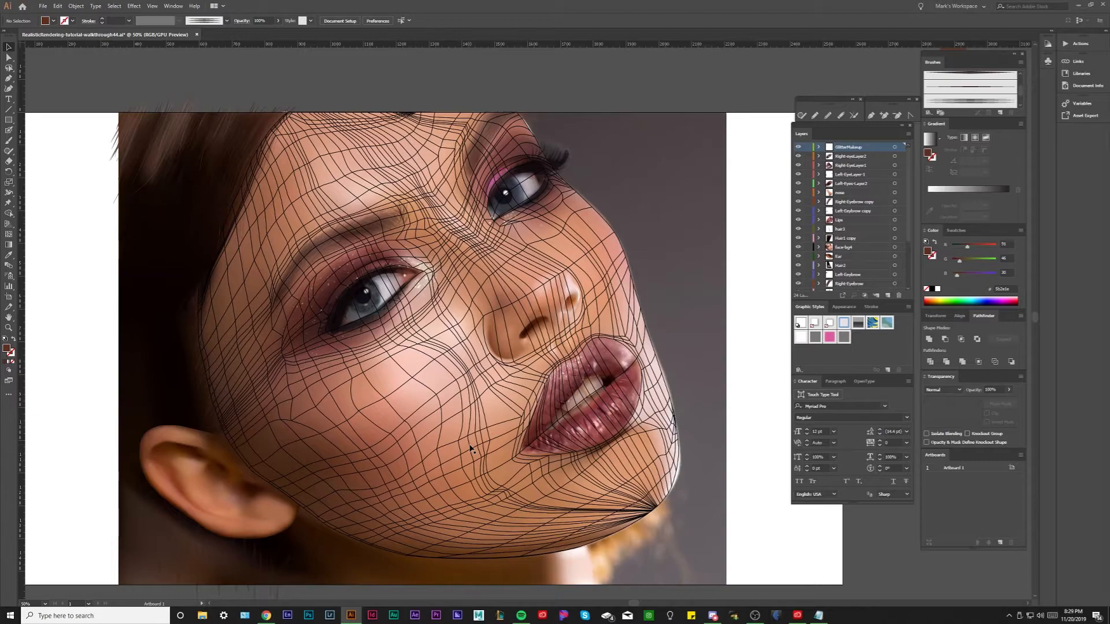
{"action": "mouse_move", "coordinate": [491, 390]}
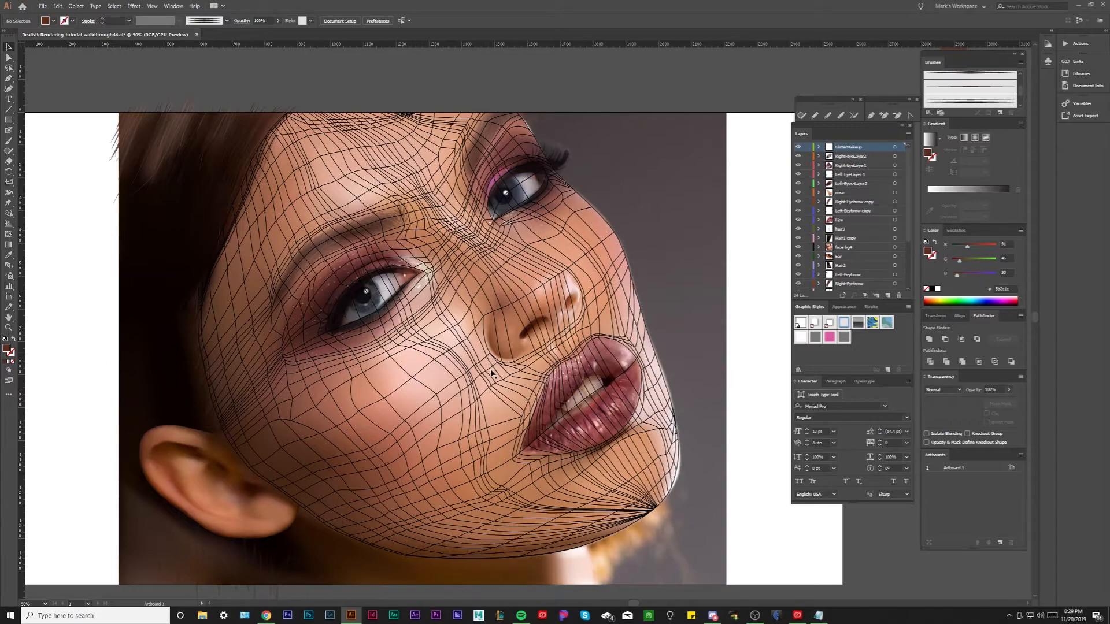
{"action": "mouse_move", "coordinate": [484, 394]}
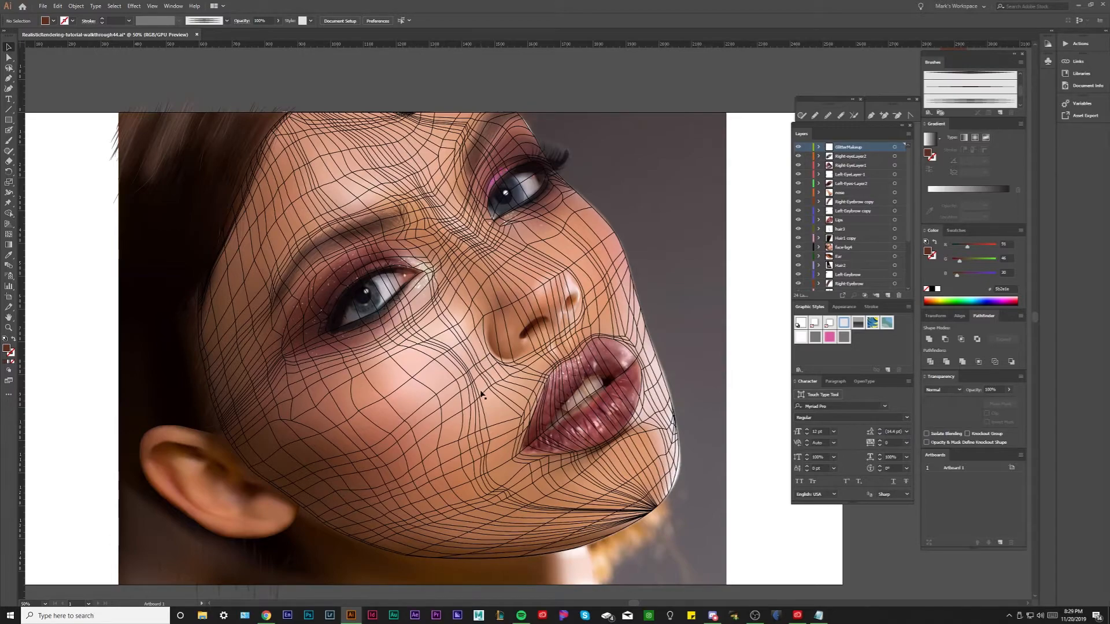
{"action": "mouse_move", "coordinate": [448, 370]}
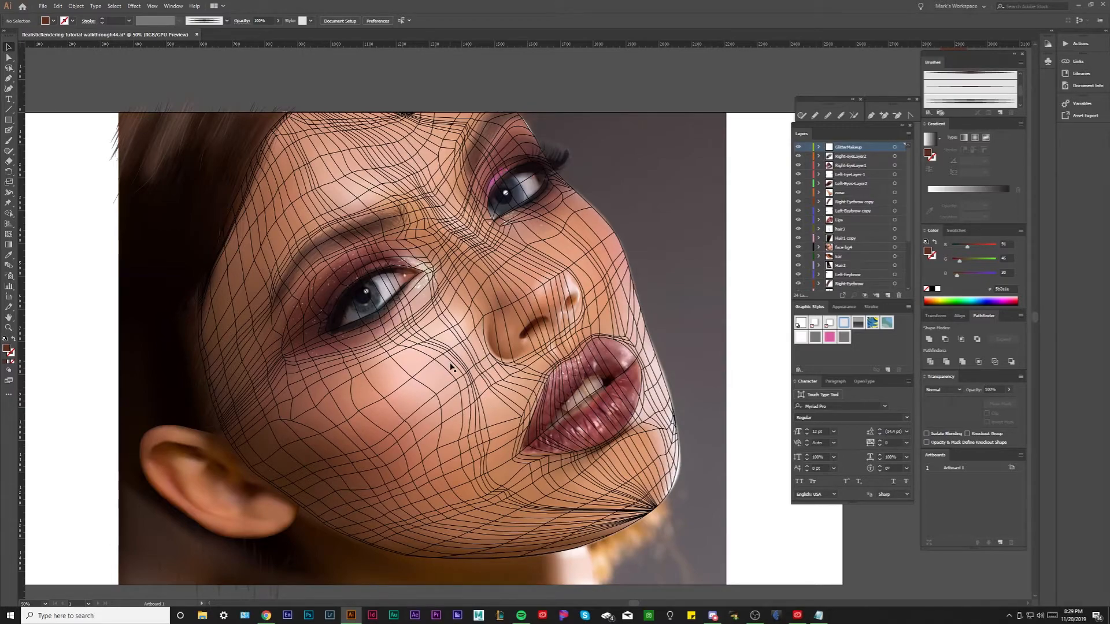